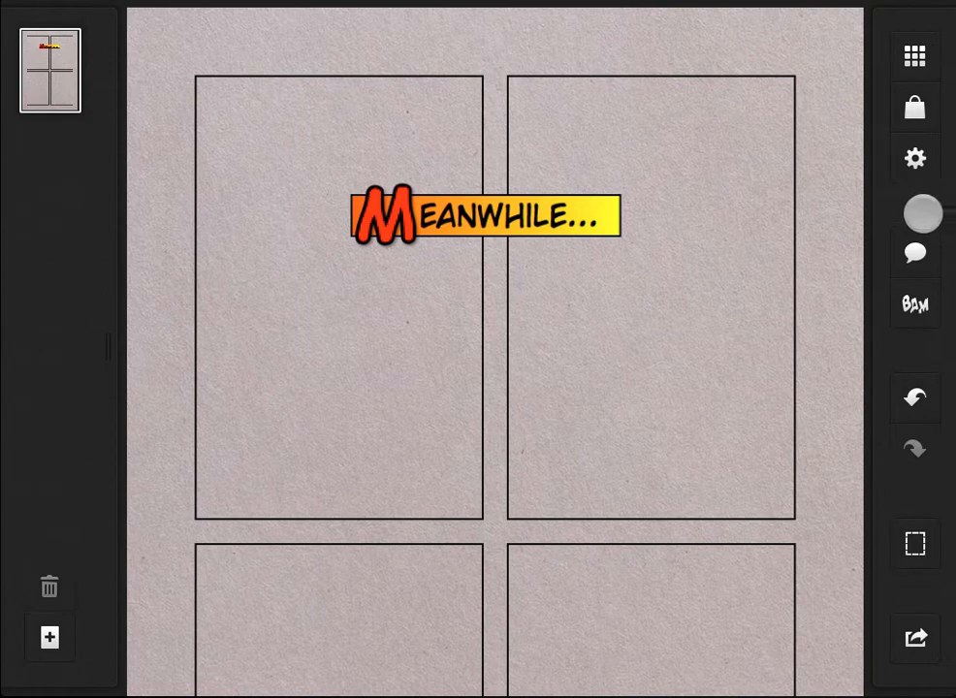
# Step: Bring up the Settings popover from the gear icon in the right toolbar
pyautogui.click(913, 159)
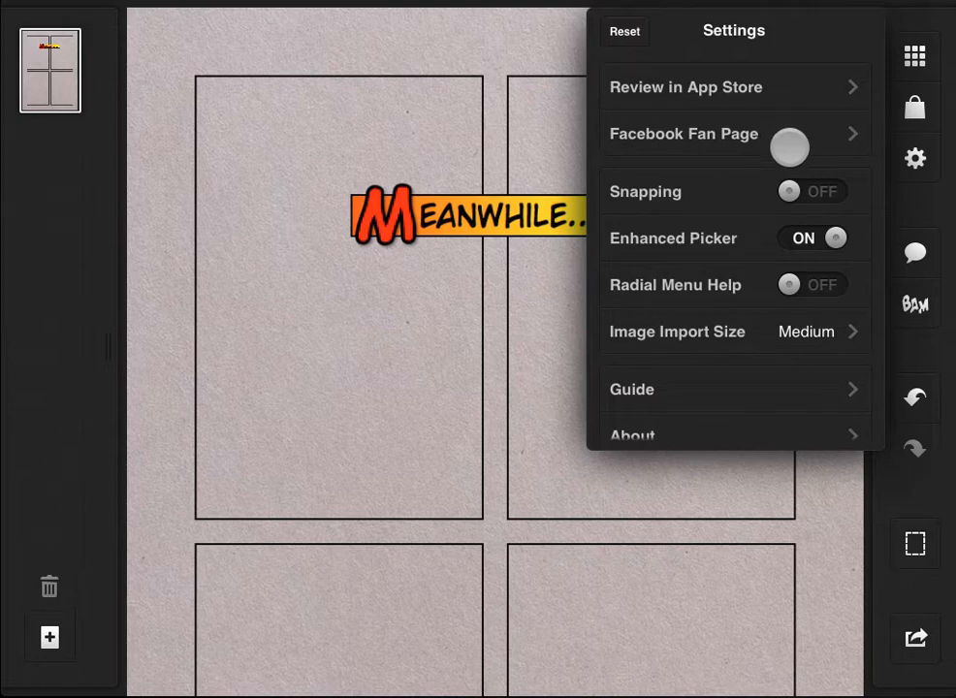
# Step: Switch Snapping on, then drag the Meanwhile caption until it snaps to the first panel's top-left corner
pyautogui.click(813, 191)
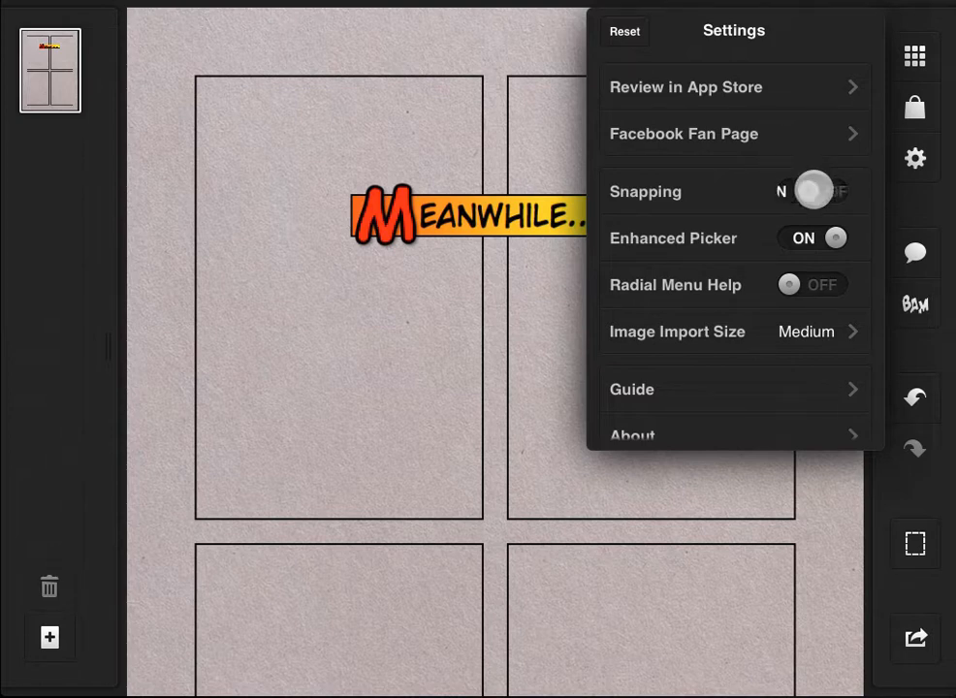
pyautogui.click(812, 192)
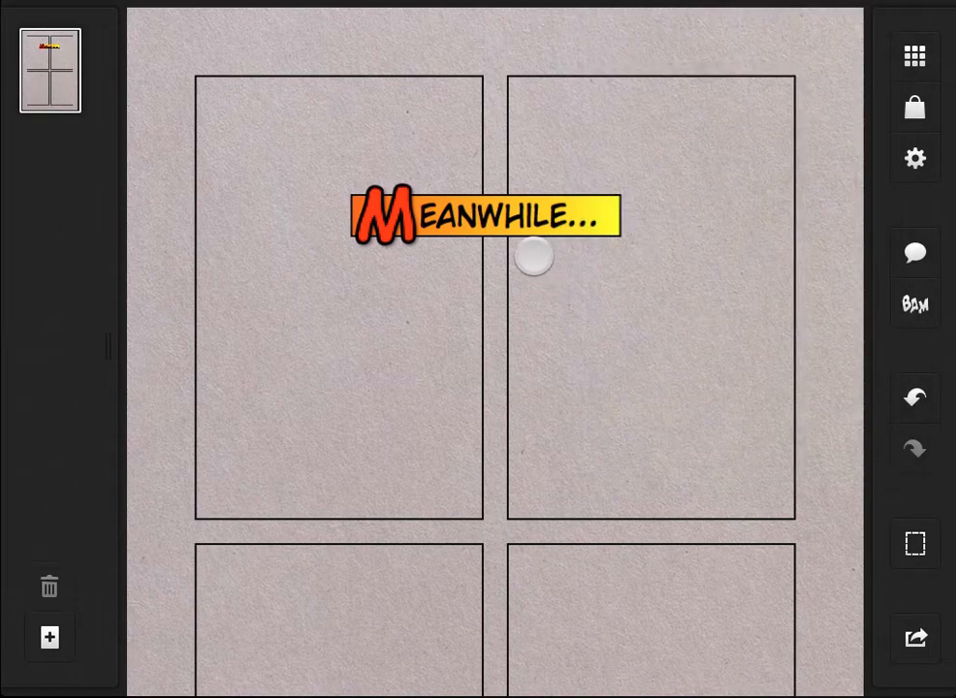
pyautogui.moveTo(533, 254); pyautogui.dragTo(356, 111)
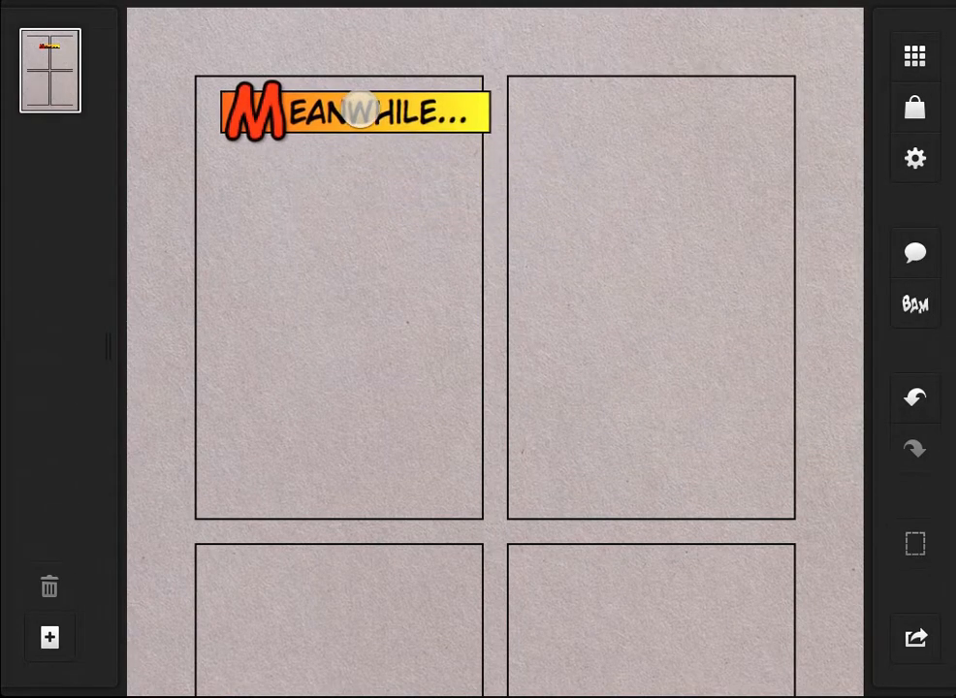
pyautogui.moveTo(358, 111); pyautogui.dragTo(334, 97)
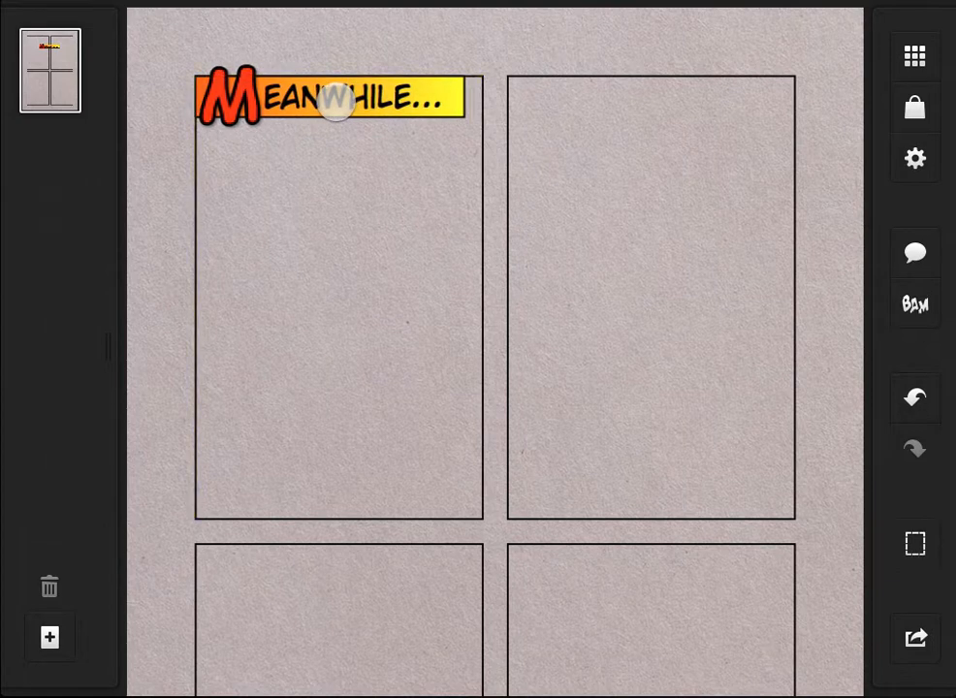
pyautogui.moveTo(442, 101)
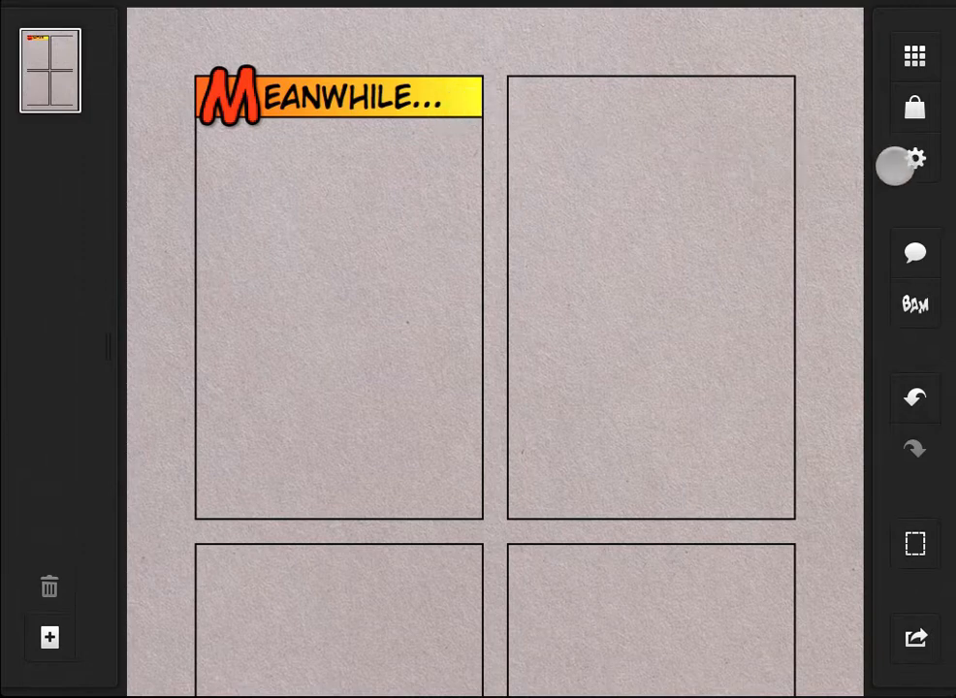
# Step: Switch Enhanced Picker off in Settings and return to the comic page
pyautogui.click(913, 158)
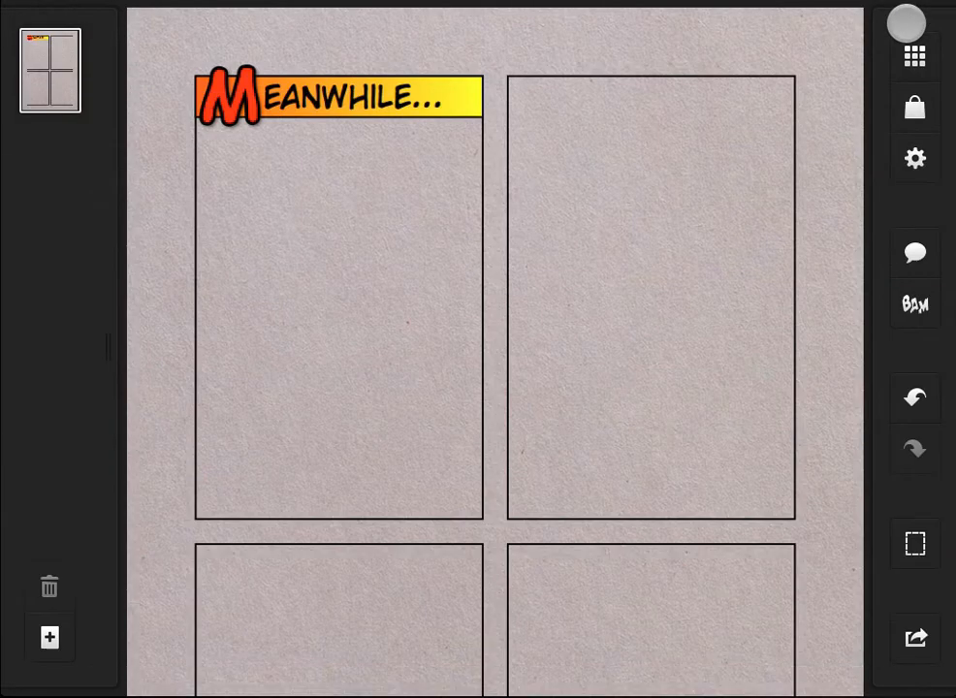
pyautogui.click(915, 158)
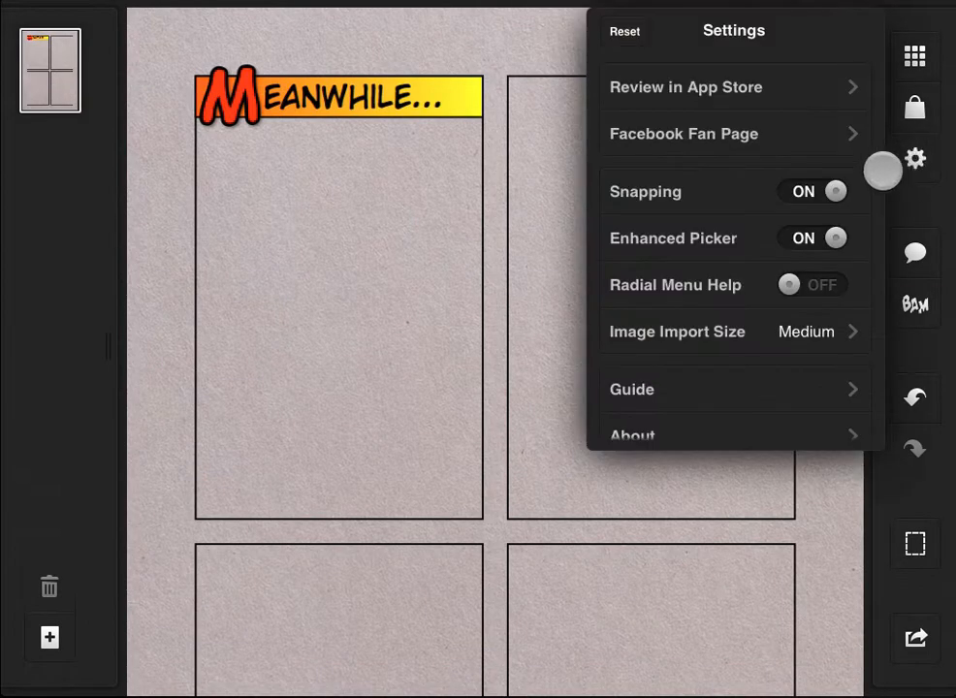
pyautogui.click(814, 237)
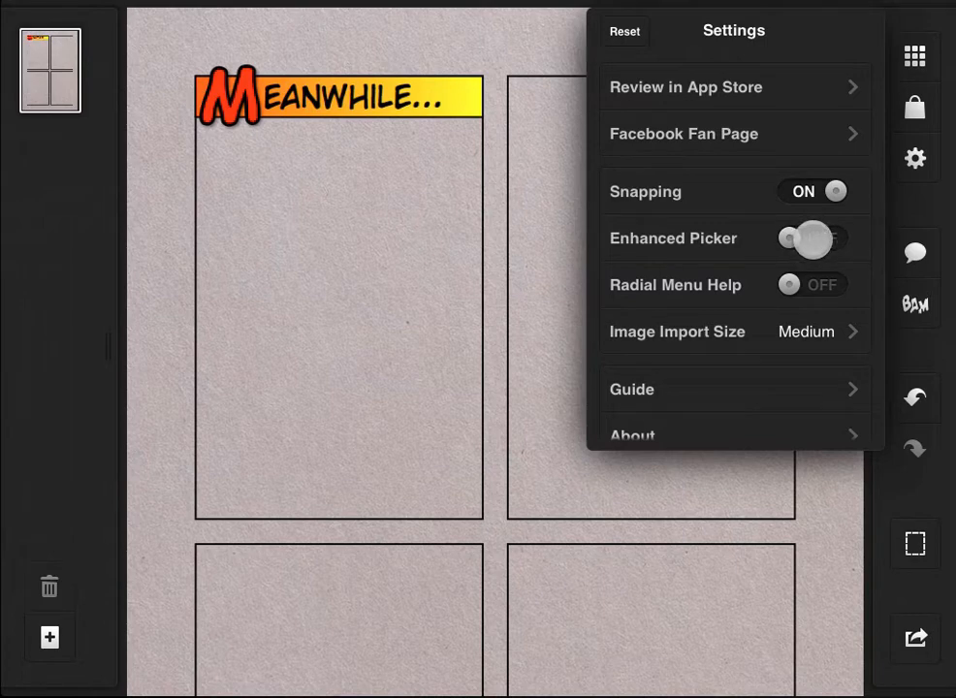
pyautogui.click(810, 238)
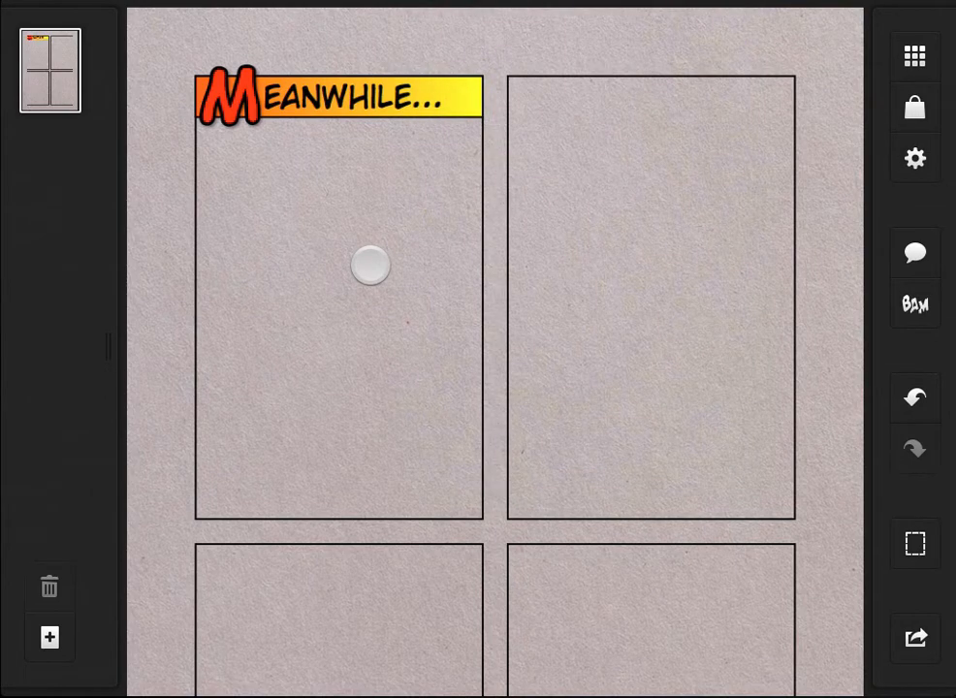
# Step: Switch Radial Menu Help on in Settings and return to the page
pyautogui.click(915, 159)
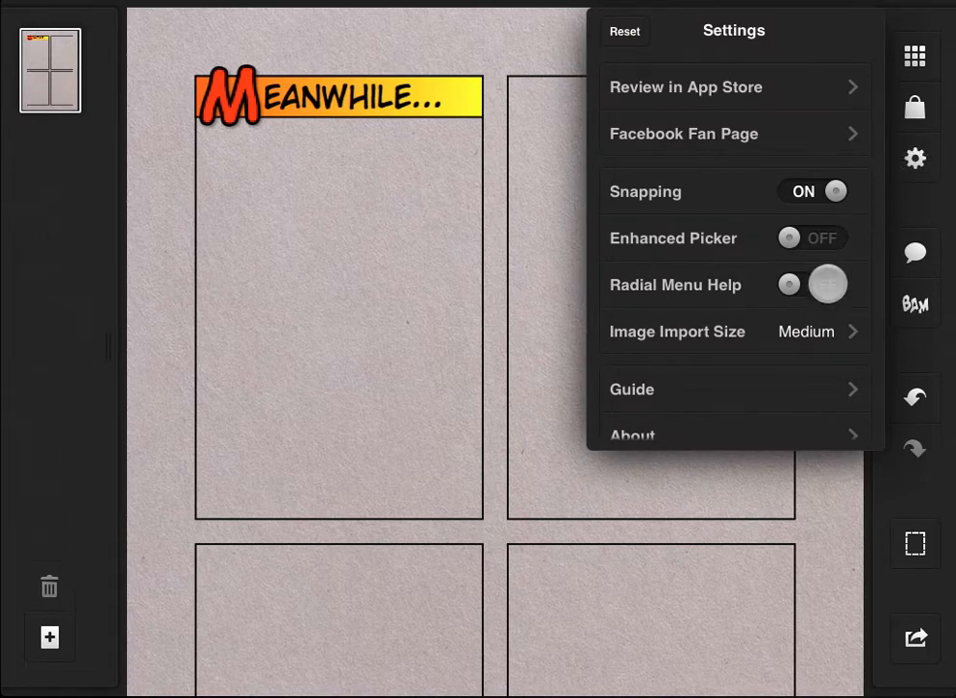
pyautogui.click(826, 283)
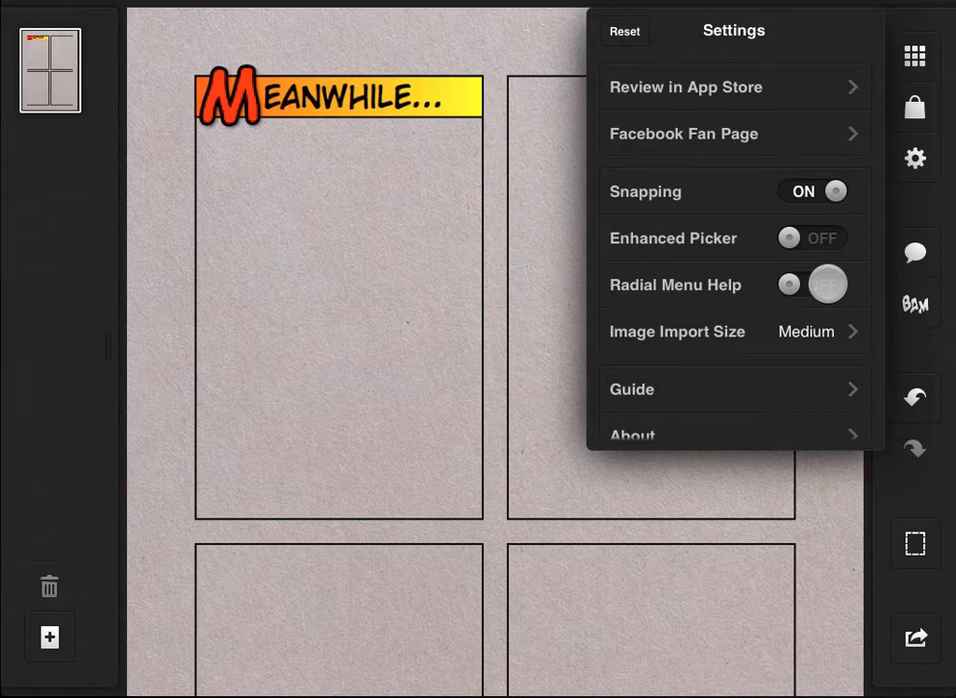
pyautogui.click(813, 283)
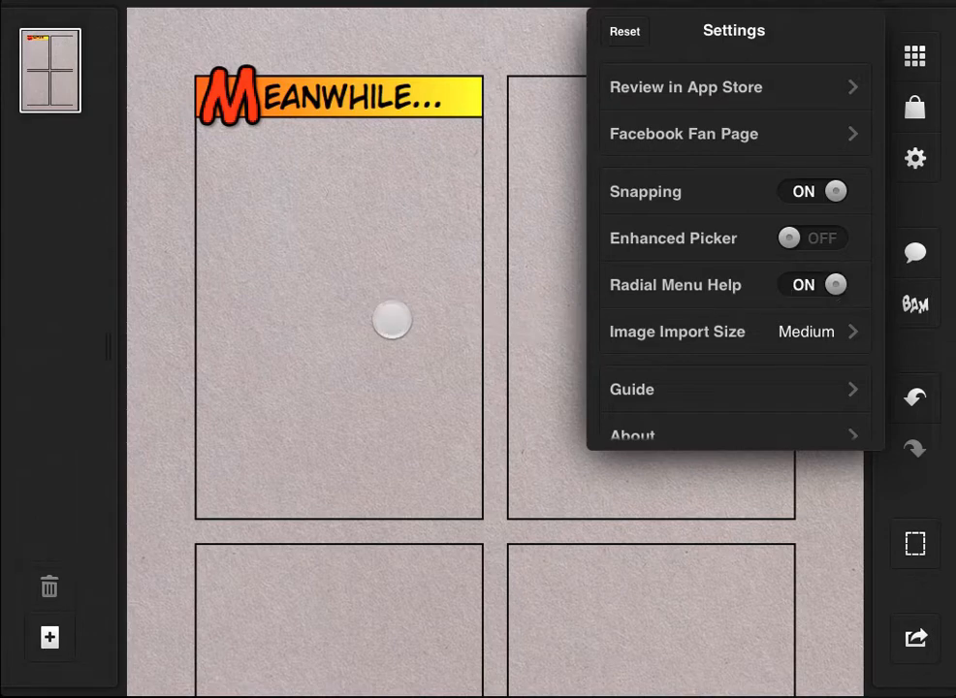
pyautogui.click(392, 320)
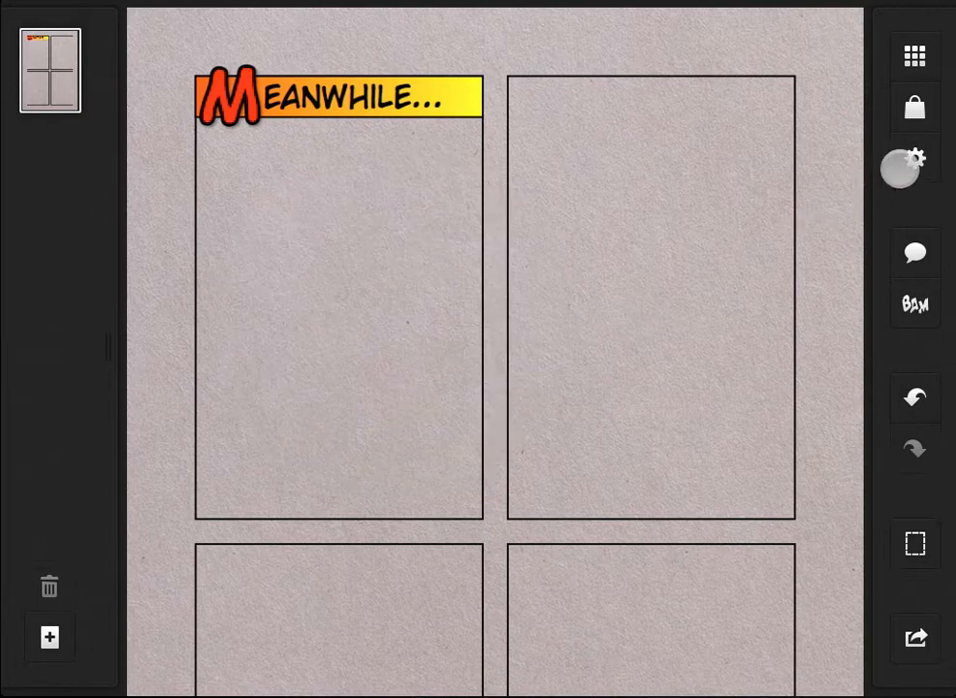
# Step: Switch Radial Menu Help back off and show the Image Import Size choices, Medium checked
pyautogui.click(913, 159)
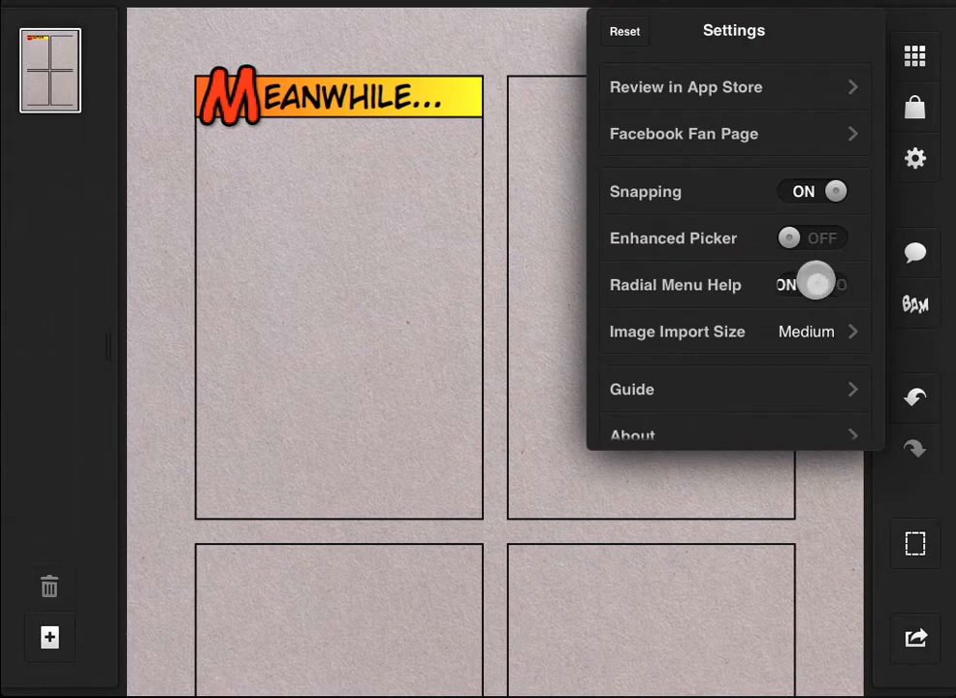
pyautogui.click(812, 283)
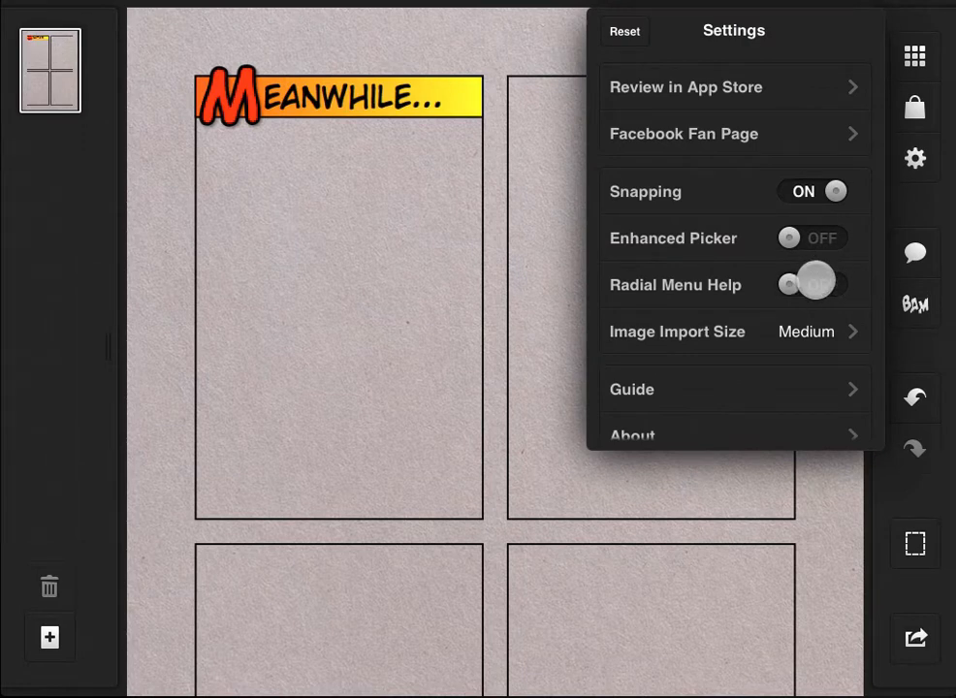
pyautogui.click(813, 283)
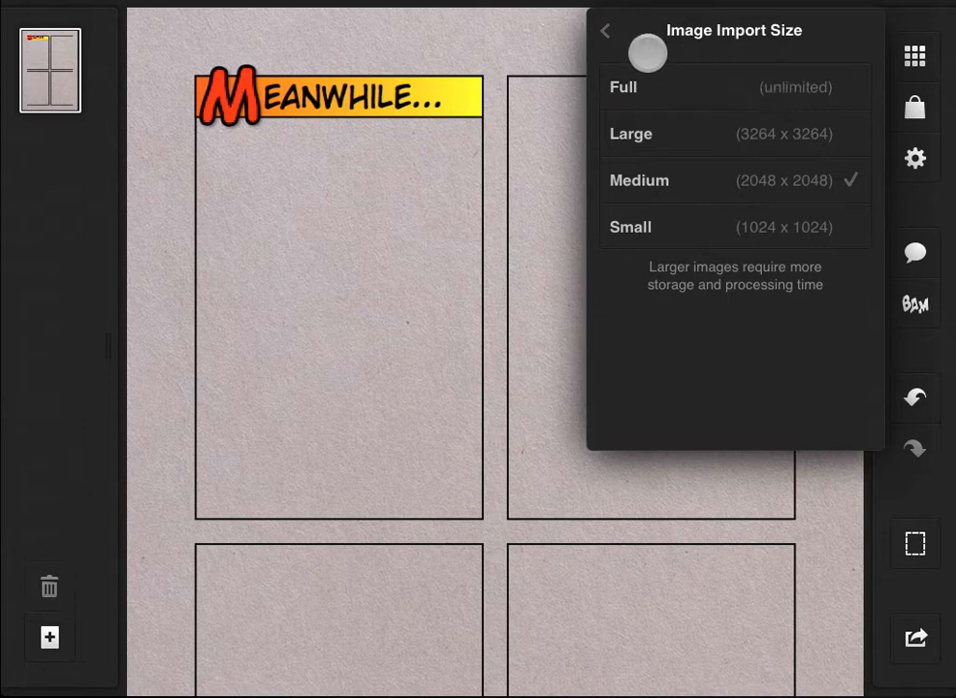
# Step: Go back to the settings list and launch the Guide on its Welcome screen
pyautogui.click(605, 31)
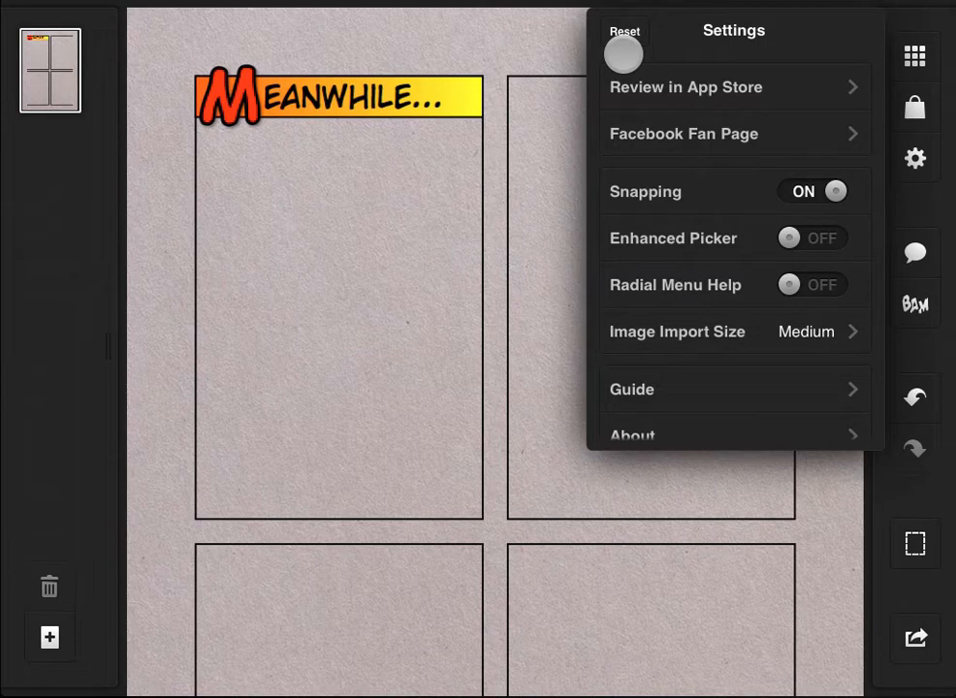
pyautogui.click(632, 387)
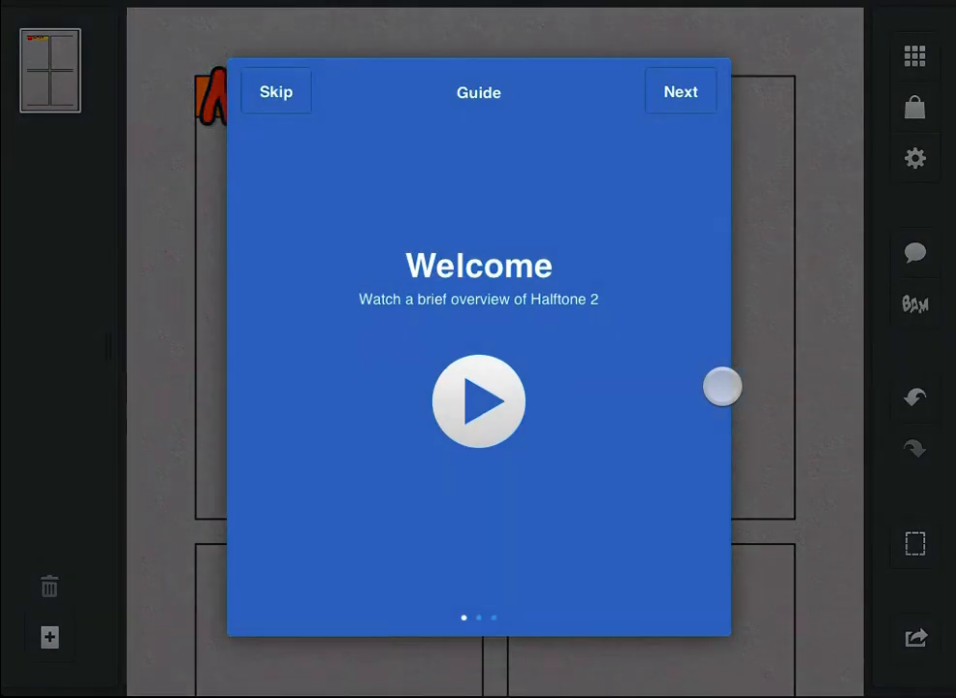
# Step: Play the Welcome overview video, page through Captions and Stamps, and finish the guide
pyautogui.click(477, 401)
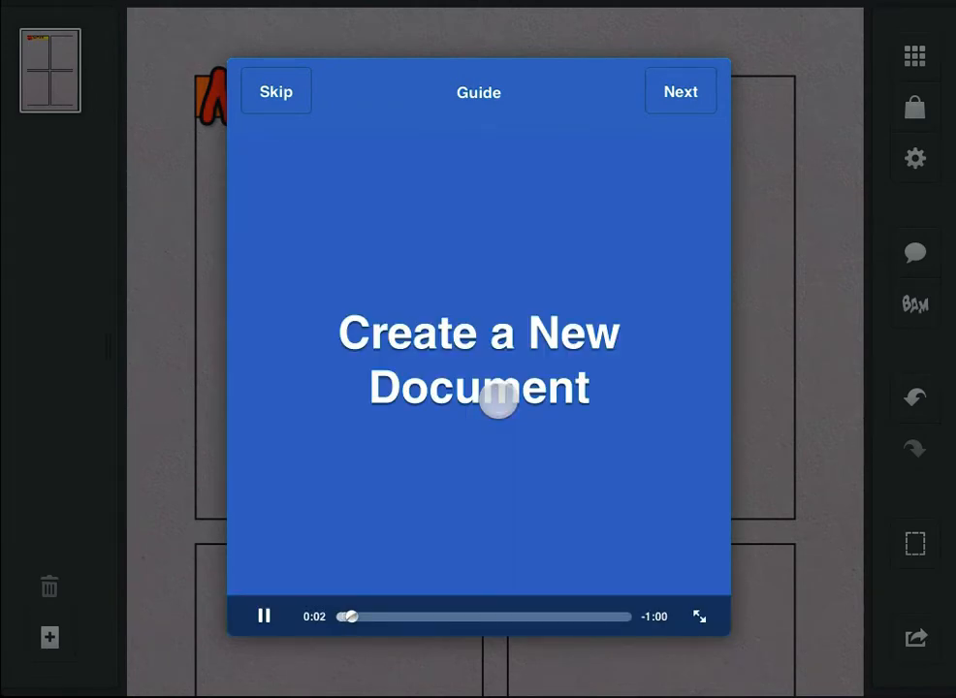
pyautogui.click(681, 91)
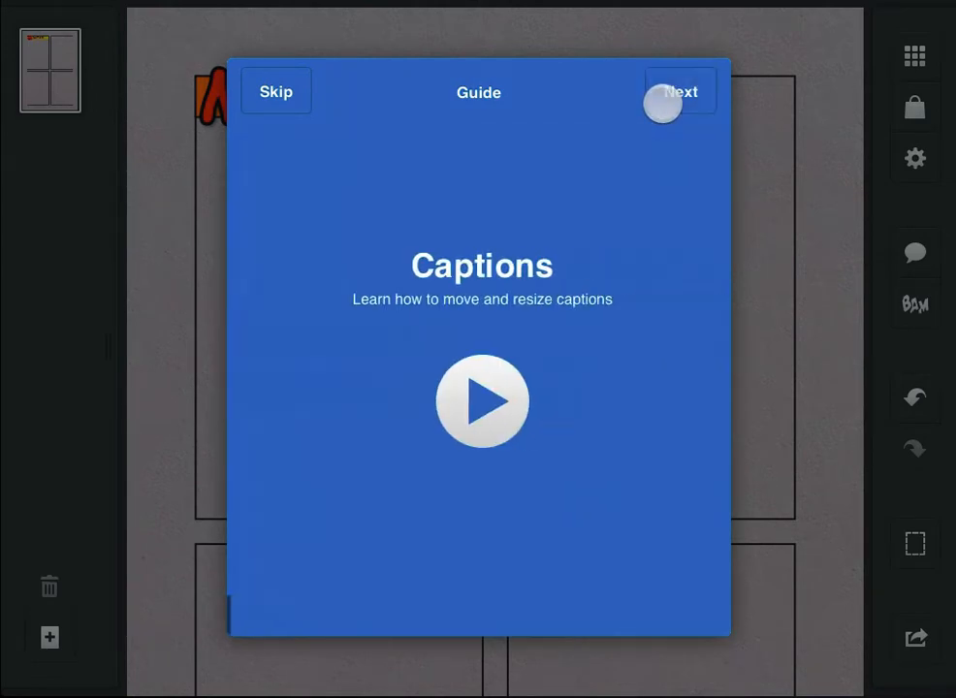
pyautogui.click(682, 91)
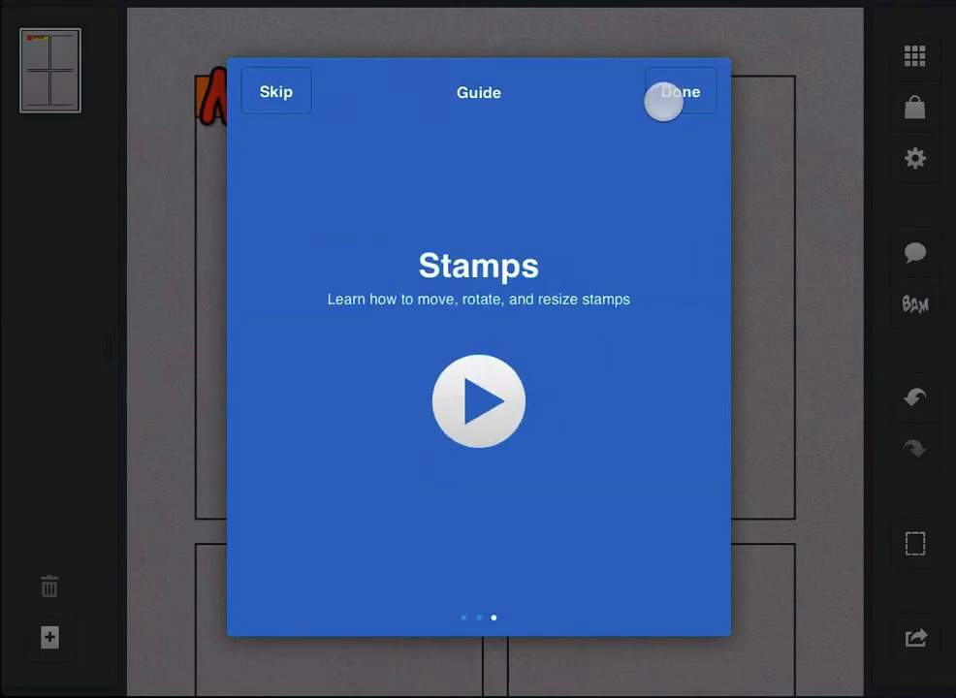
pyautogui.click(679, 91)
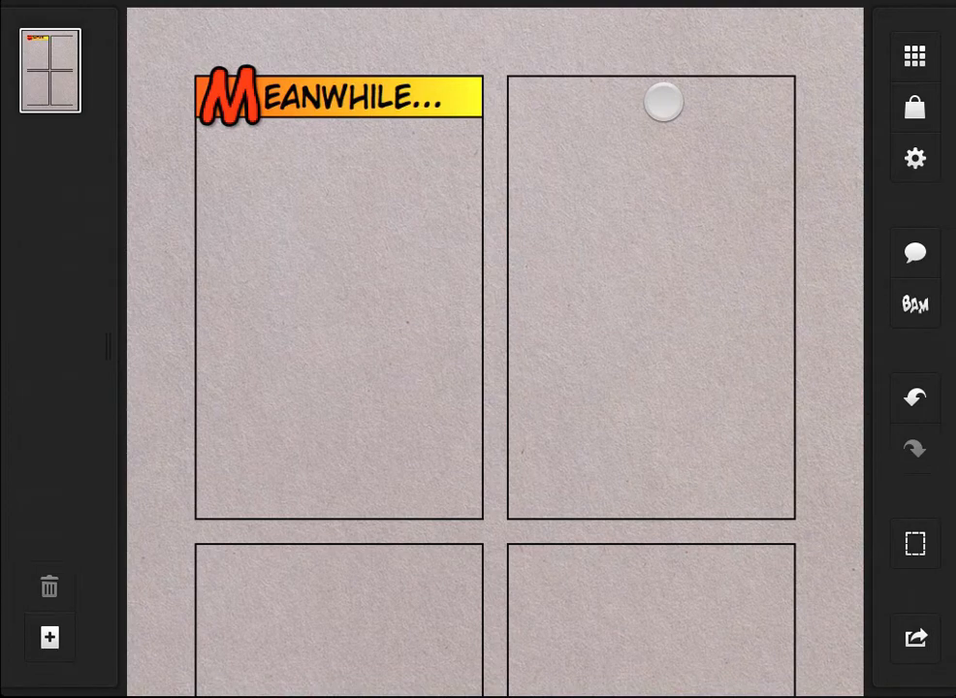
# Step: View the About page with JuicyBits version and acknowledgements, then go back to the settings list
pyautogui.click(913, 159)
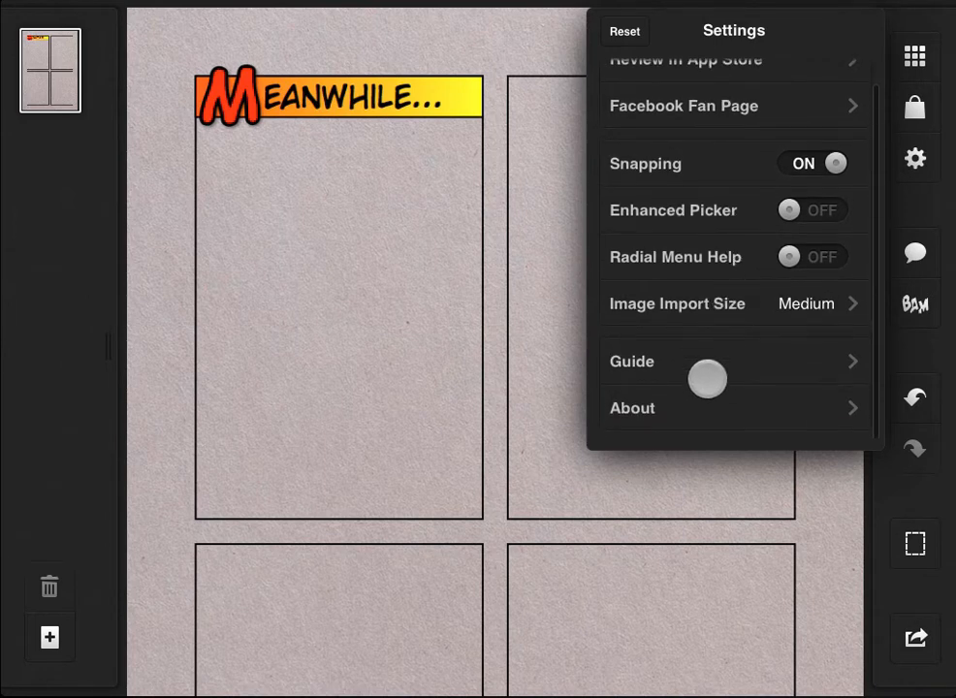
pyautogui.click(632, 407)
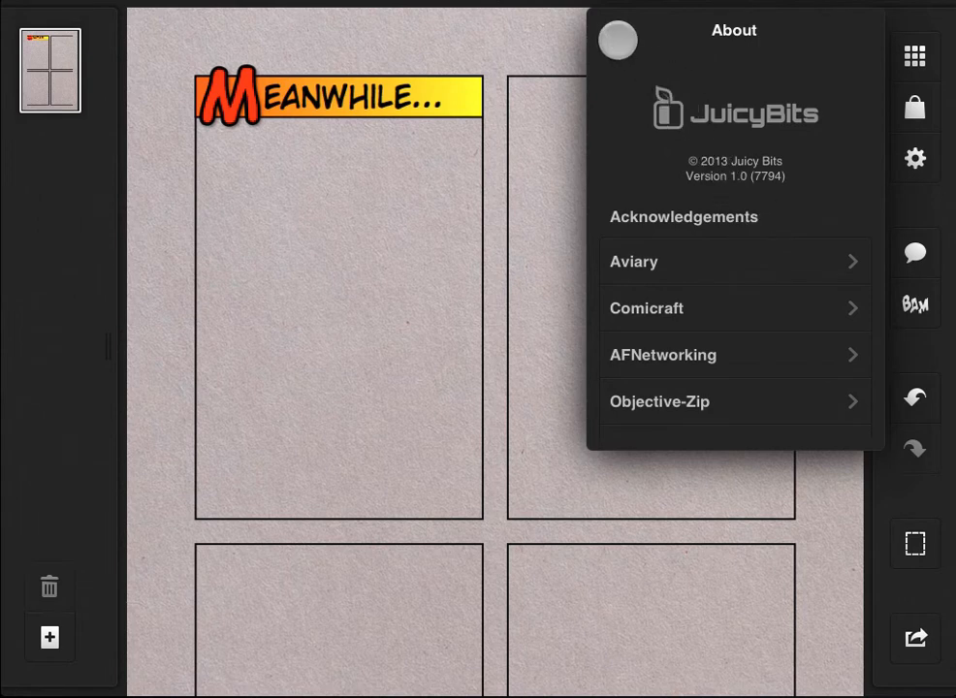
pyautogui.click(616, 39)
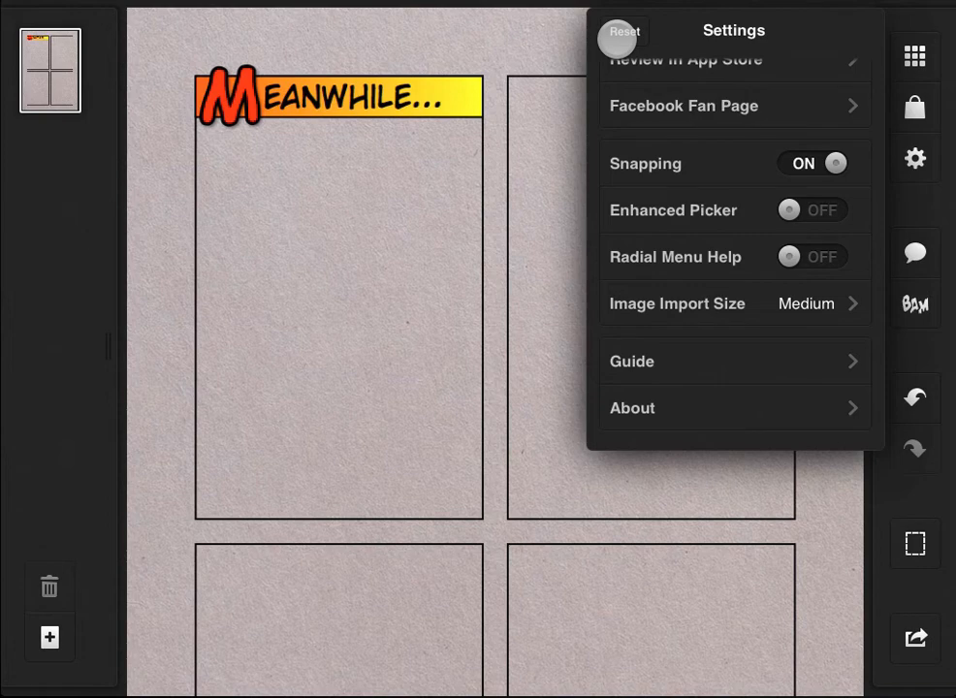
# Step: Reset all settings to defaults and confirm in the 'Reset all settings?' alert
pyautogui.click(620, 33)
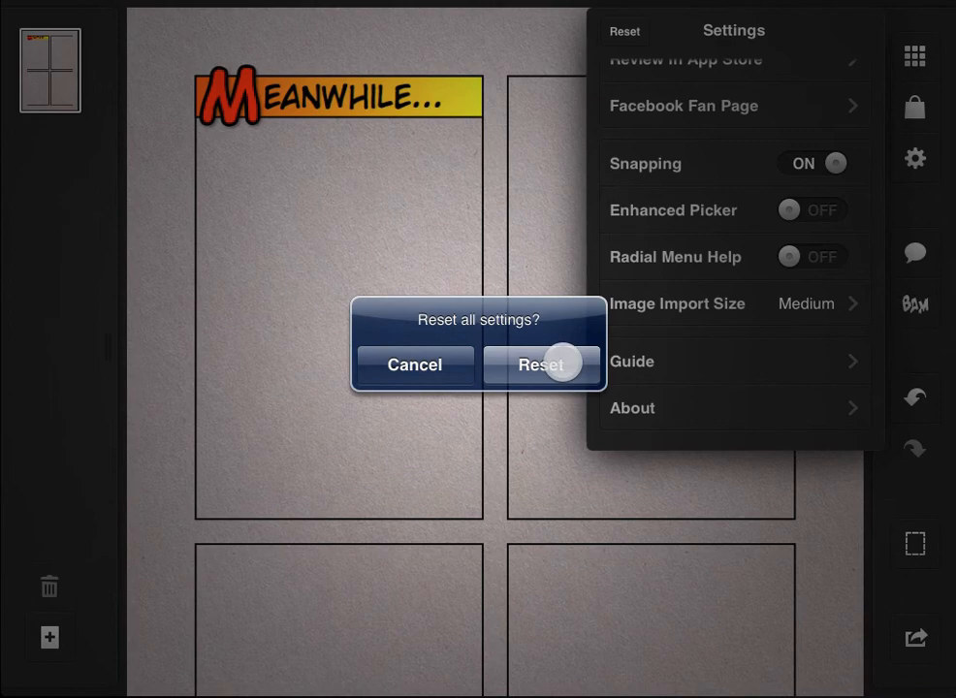
pyautogui.click(539, 365)
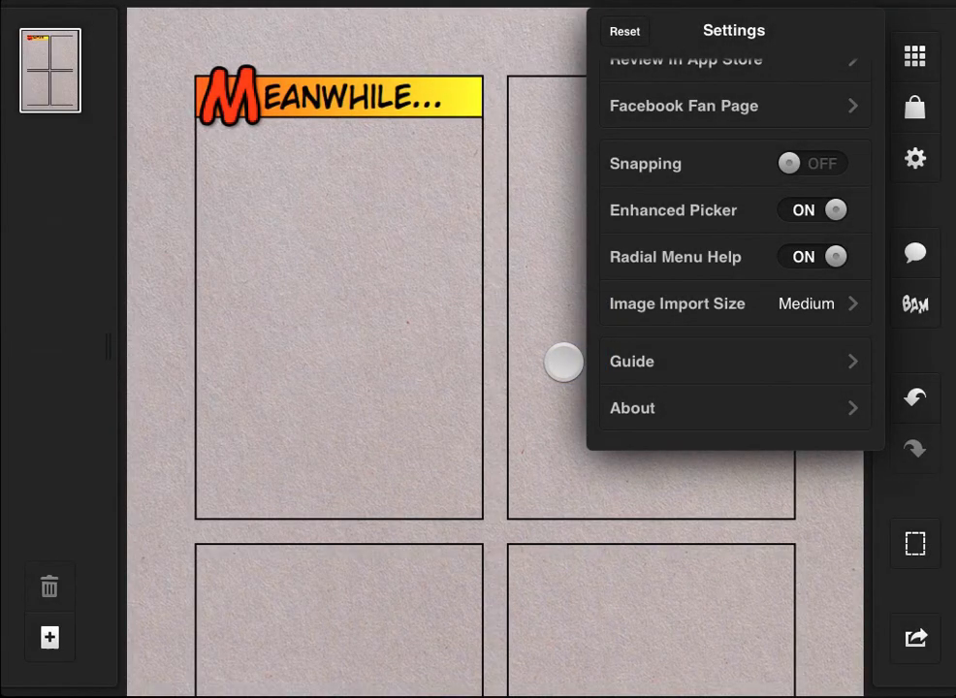